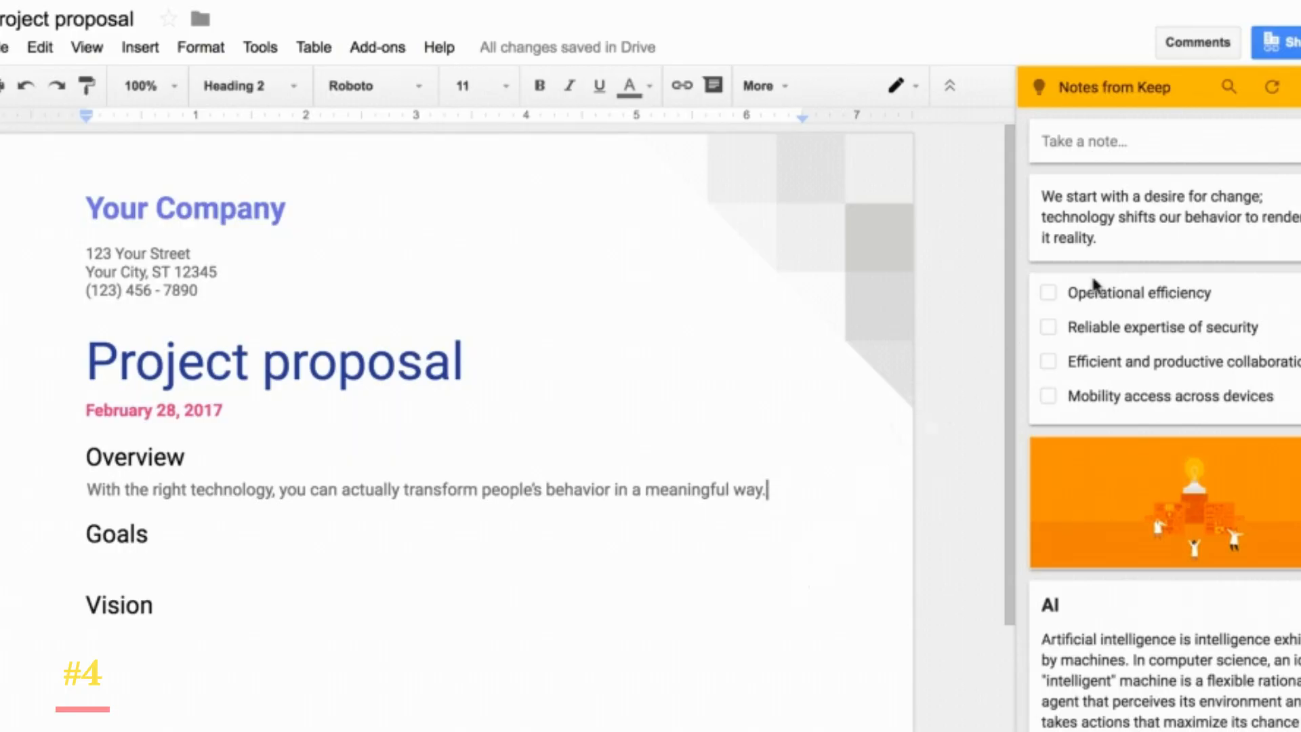
{"action": "type", "text": "We start with a desire for change; technology shifts our behavior to render it reality."}
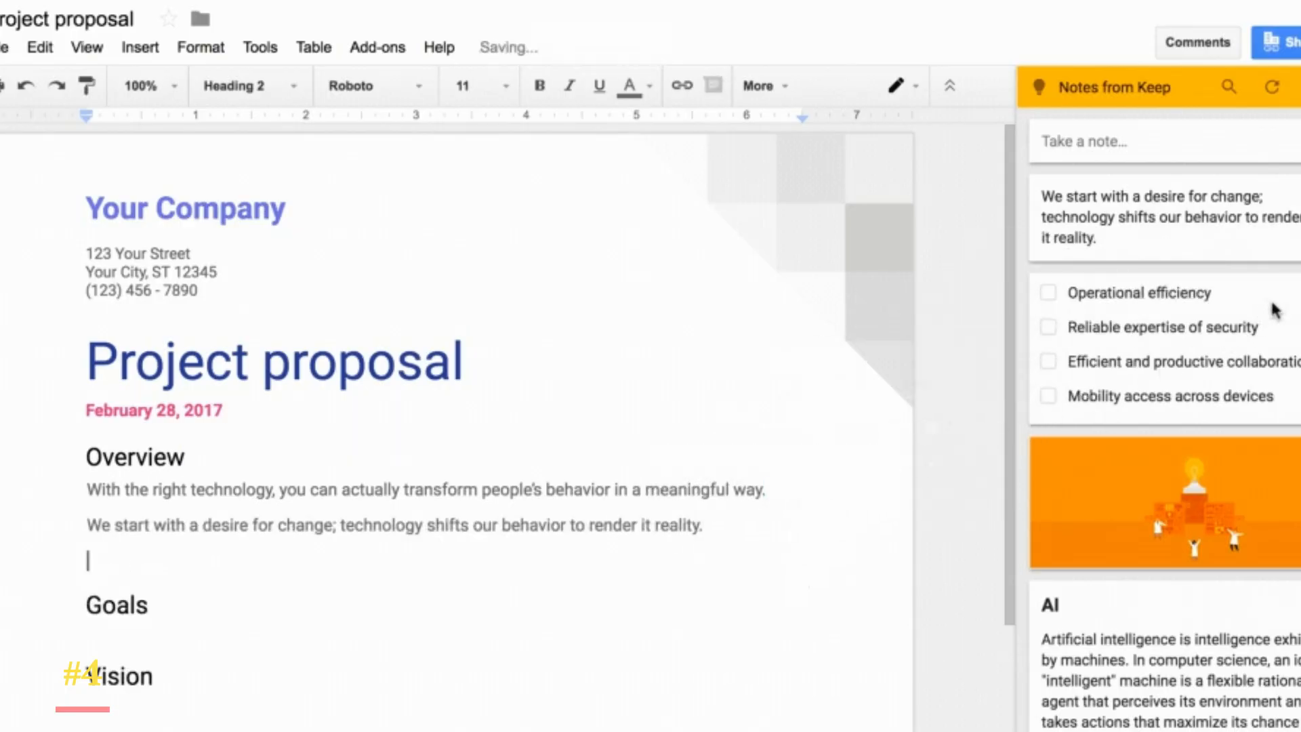